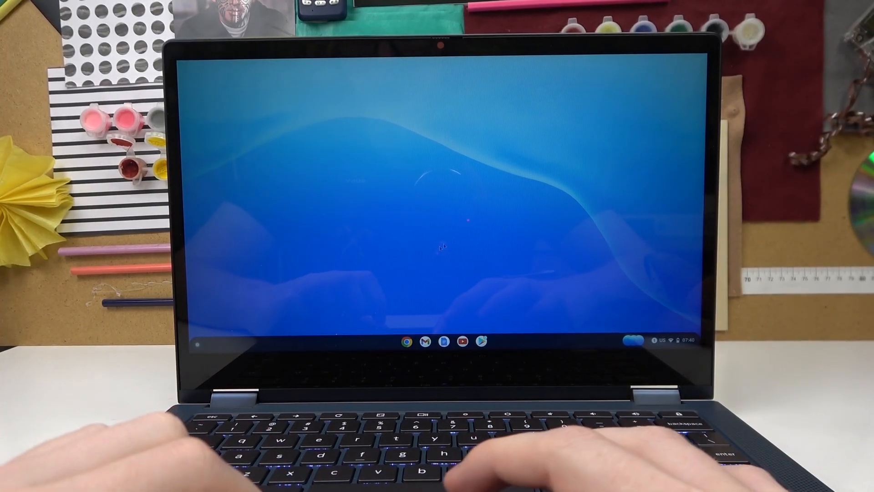
- Launch Google Chrome from the ChromeOS shelf, landing on the new tab page
{"action": "left_click", "coordinate": [406, 341]}
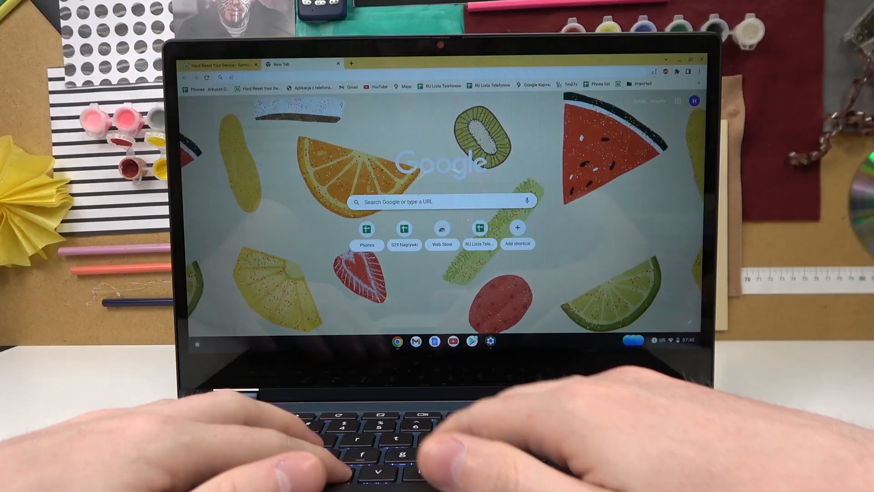
- Enter chrome://flags/#ash-debug-shortcuts in the address bar to target the debug shortcuts flag
{"action": "type", "text": "chrome://"}
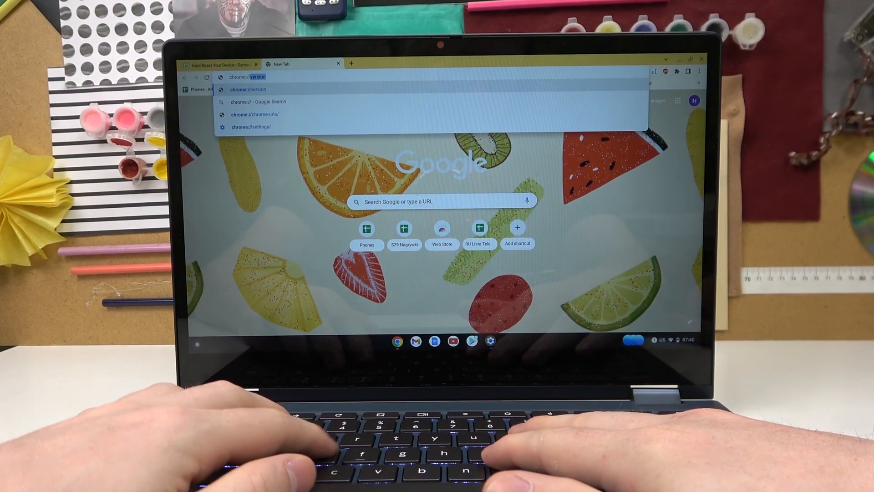
{"action": "type", "text": "chrome://flag"}
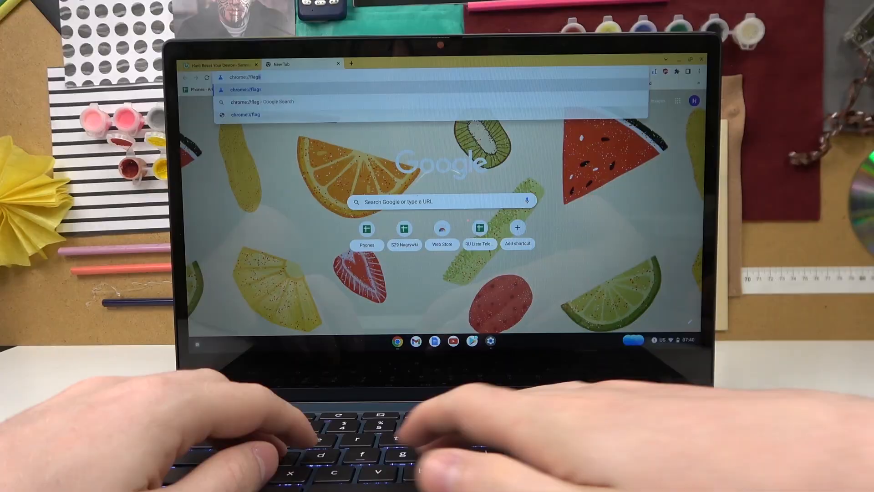
{"action": "type", "text": "/"}
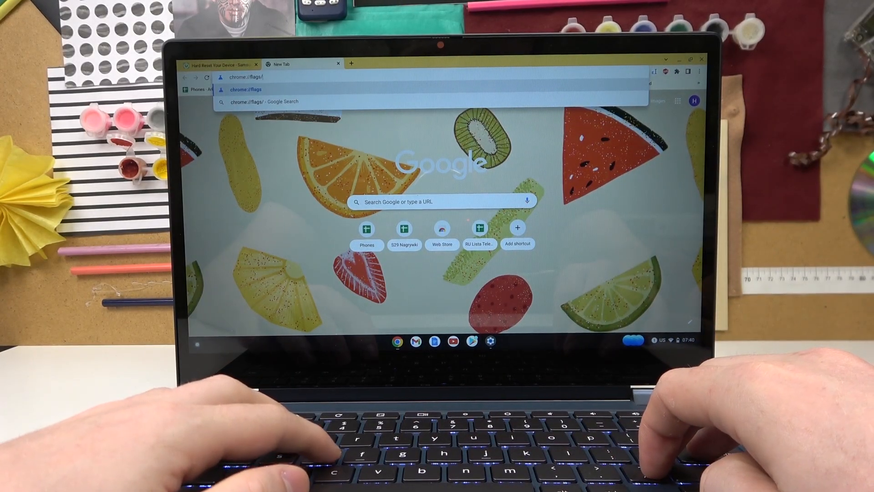
{"action": "type", "text": "#"}
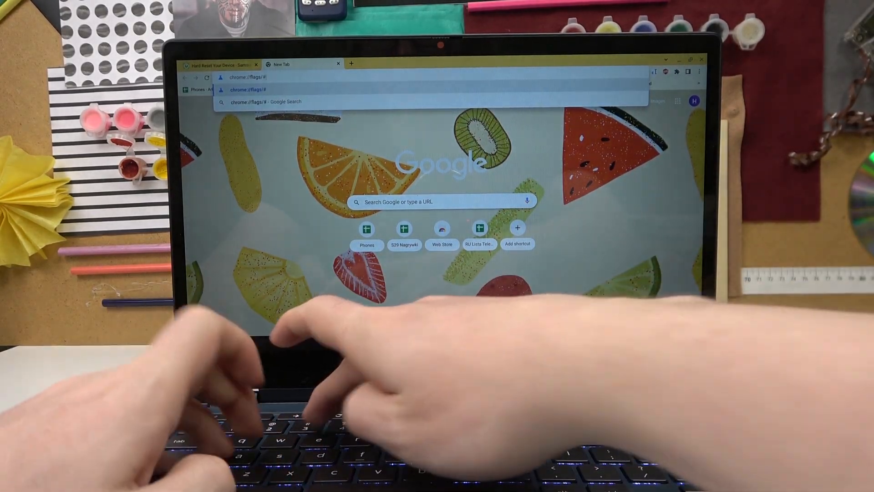
{"action": "type", "text": "ash"}
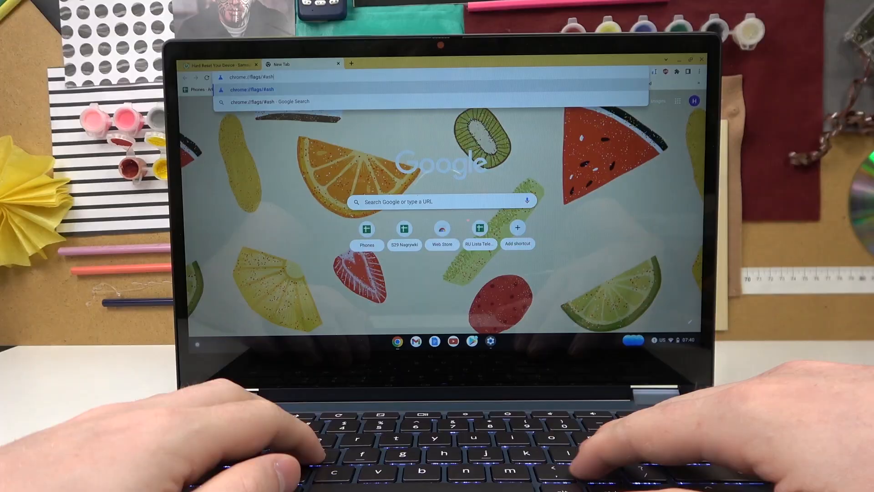
{"action": "type", "text": "-"}
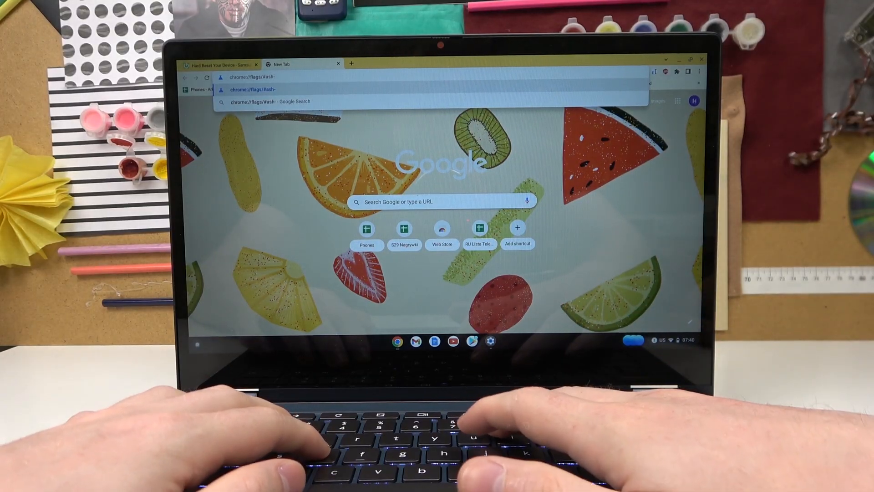
{"action": "type", "text": "debu"}
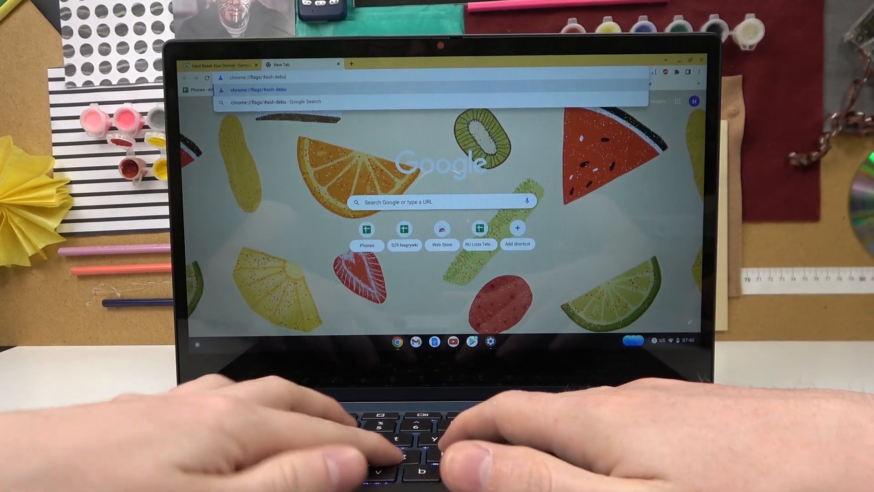
{"action": "type", "text": "g-"}
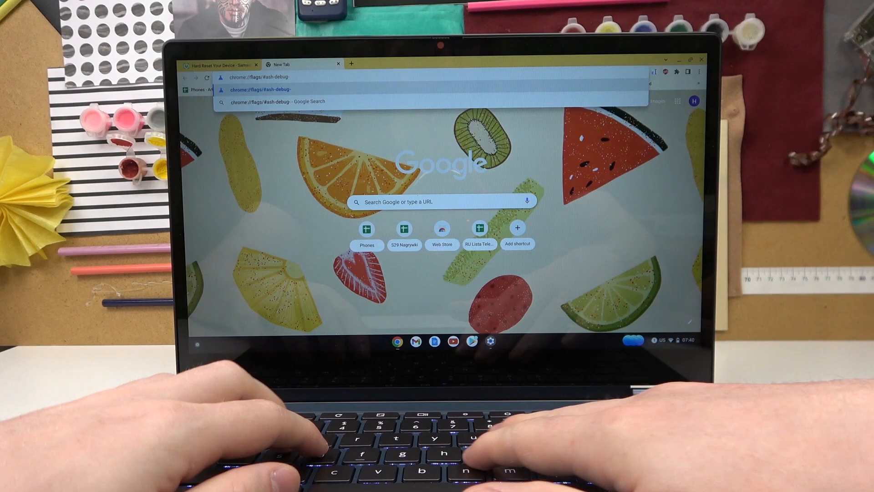
{"action": "type", "text": "short"}
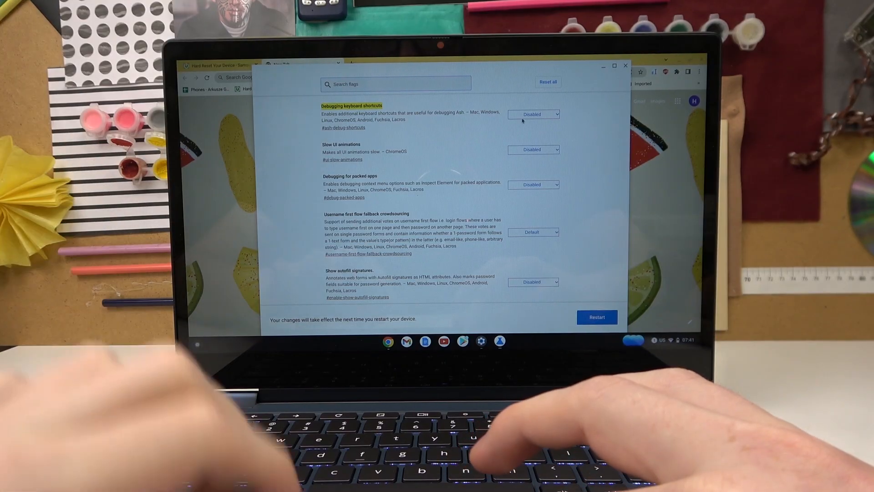
- Set the Debugging keyboard shortcuts flag from Disabled to Enabled on the flags page
{"action": "left_click", "coordinate": [533, 115]}
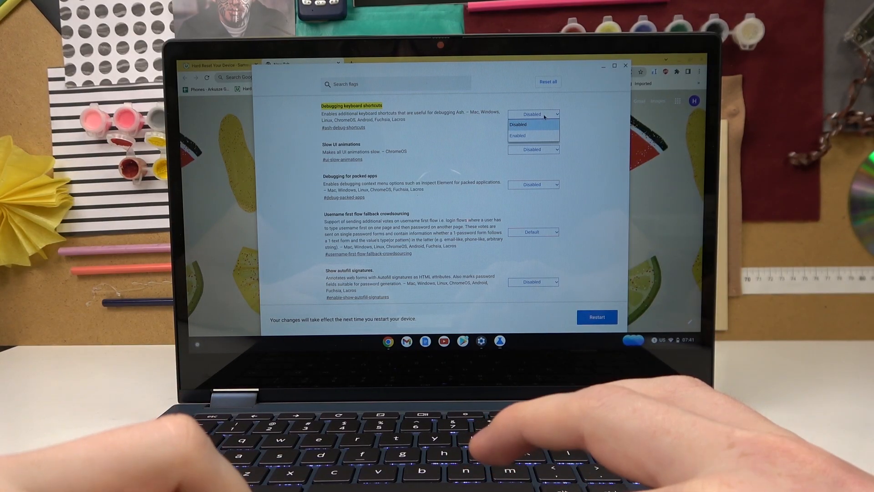
{"action": "left_click", "coordinate": [517, 124]}
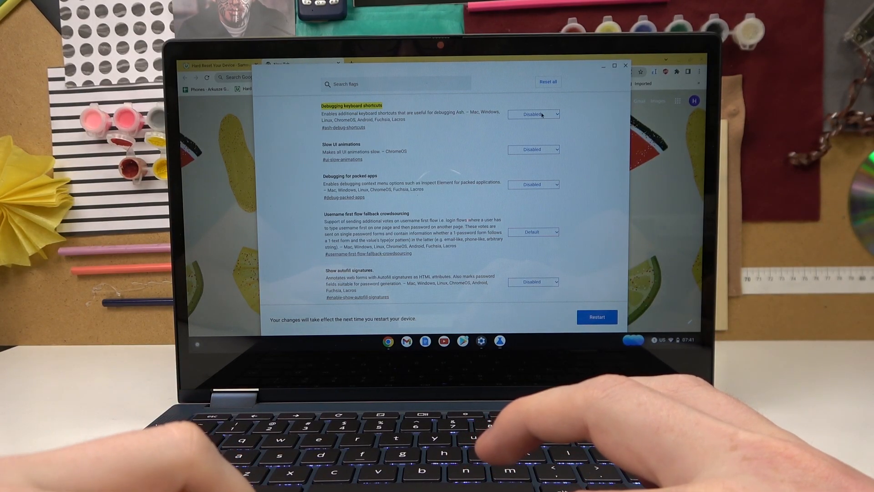
{"action": "left_click", "coordinate": [532, 114]}
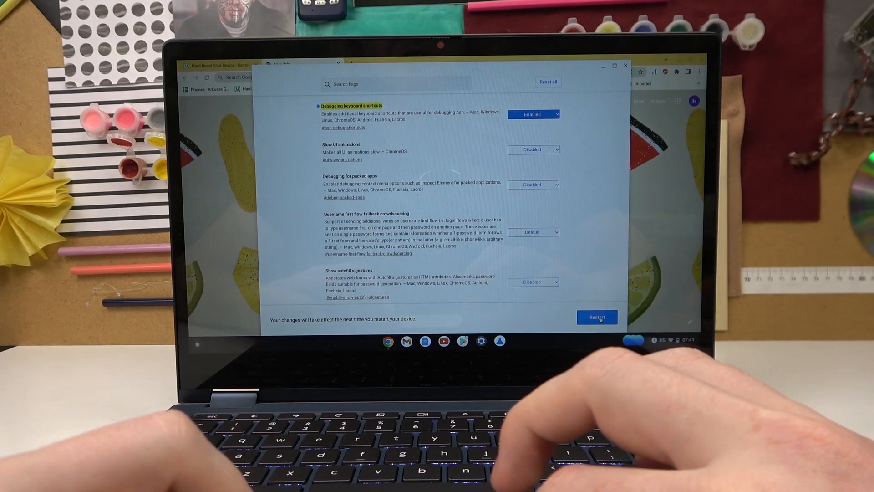
- Restart the Chromebook to apply the flag, then relaunch Chrome on the new tab page
{"action": "left_click", "coordinate": [597, 316]}
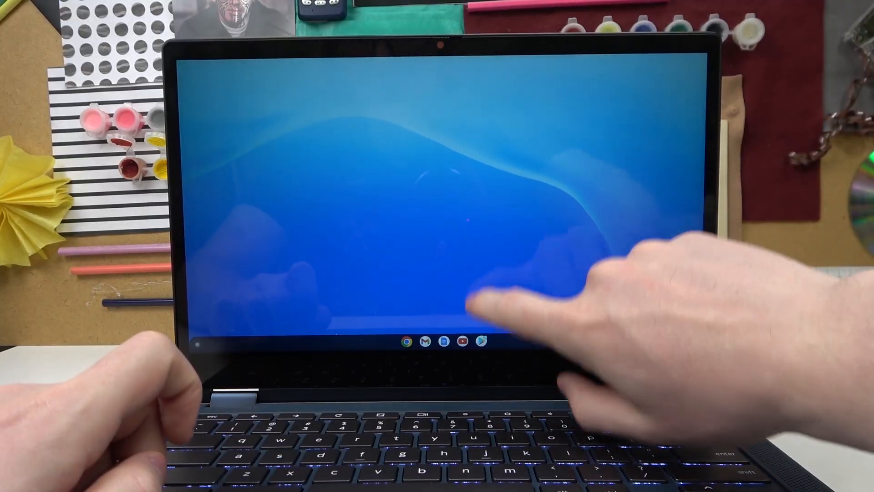
{"action": "left_click", "coordinate": [408, 342]}
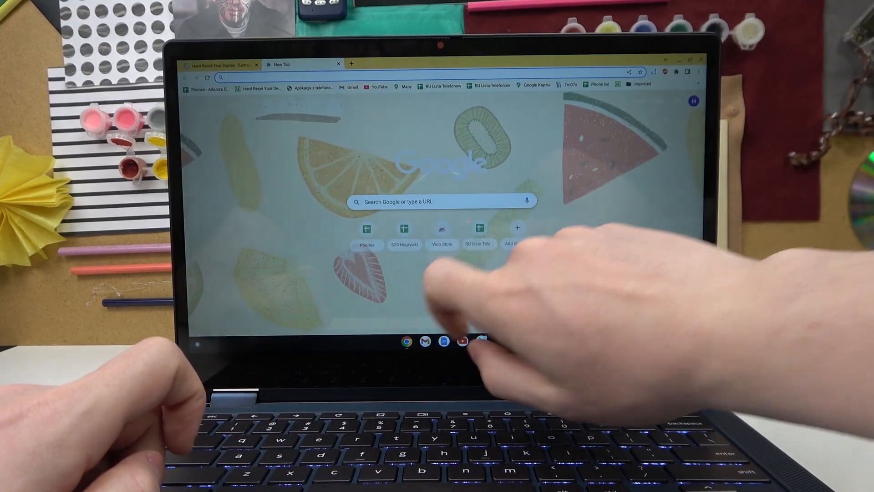